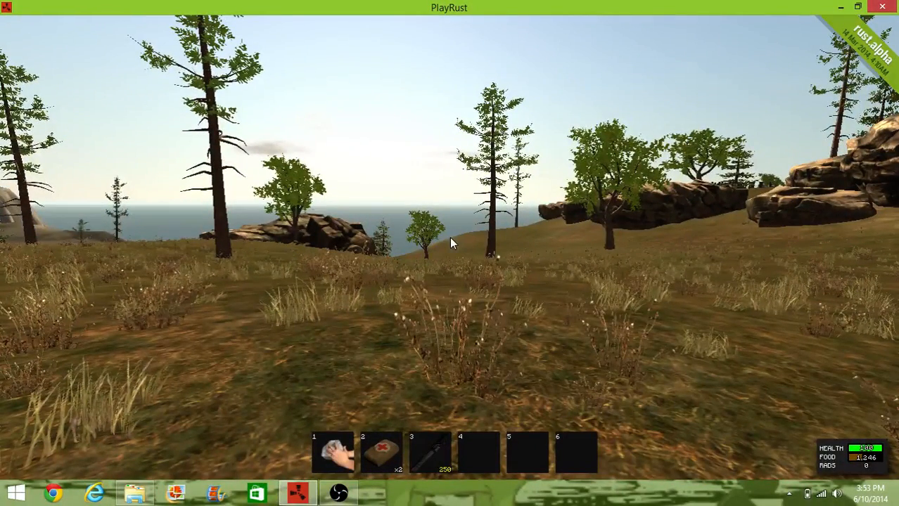
Walk across the grassy field to the tall pine tree with the rock in hand
key(Escape)
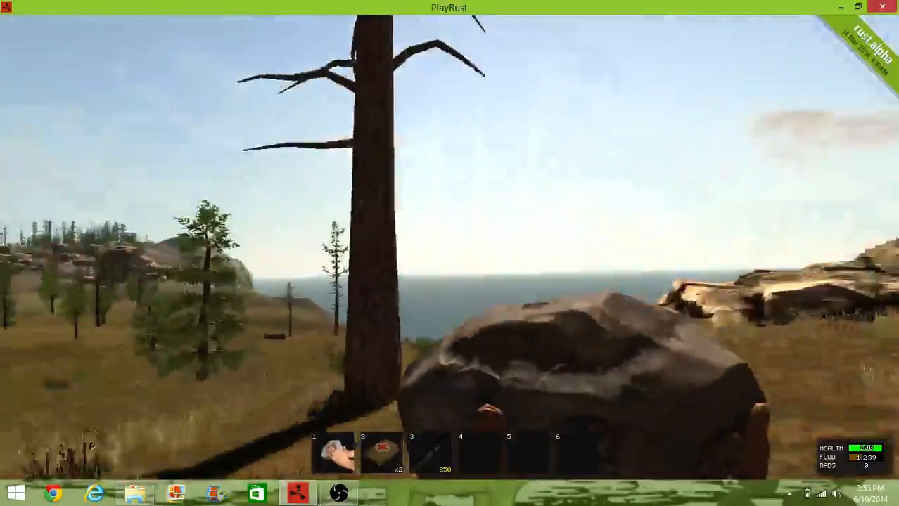
mouse_move(450, 253)
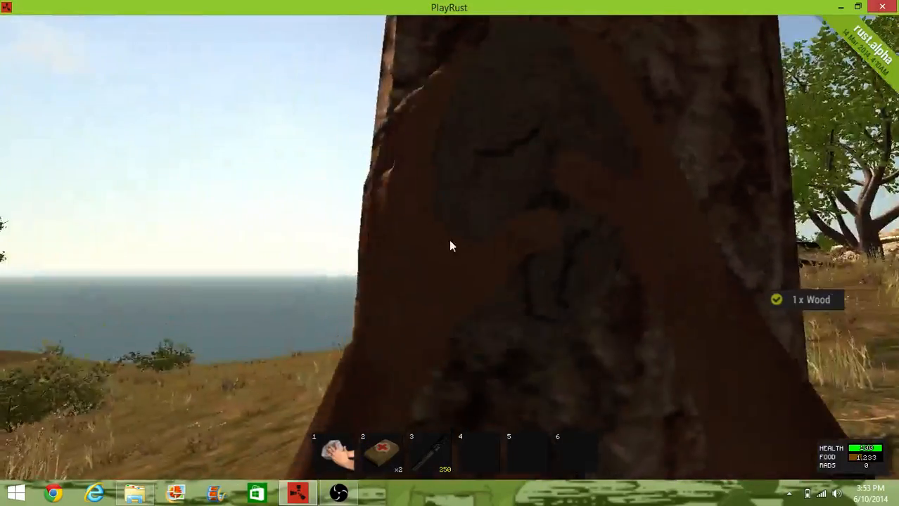
Open the Escape game menu, then return to the world beneath the pine
key(Escape)
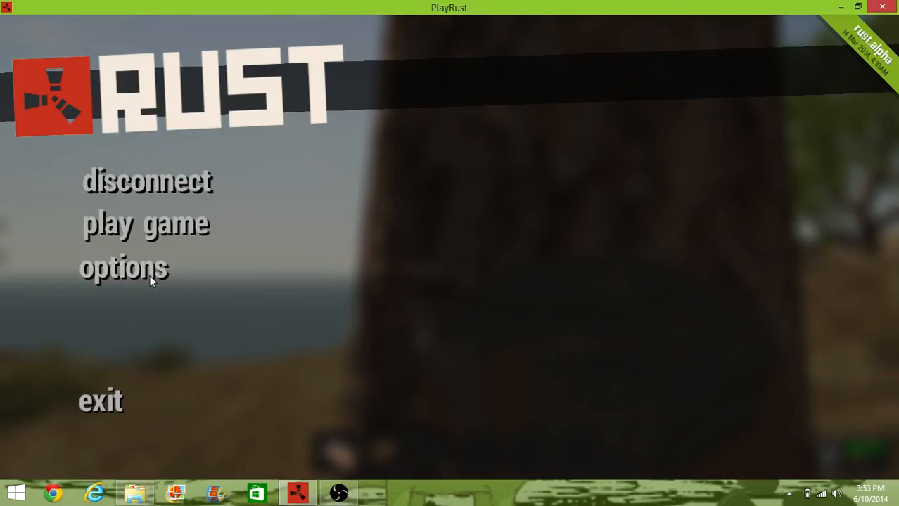
click(124, 267)
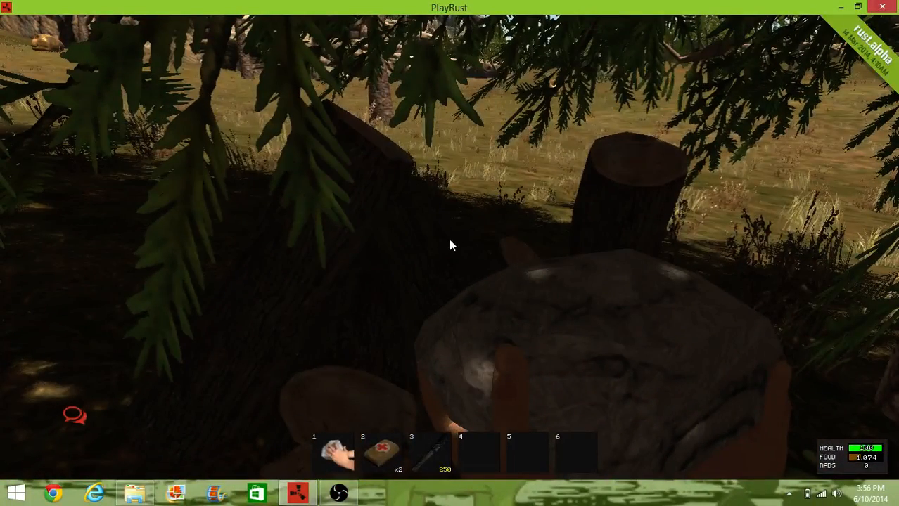
Ask 'any body' in chat, then reply 'o', 'hb ok' and 'ok any'
text(any body)
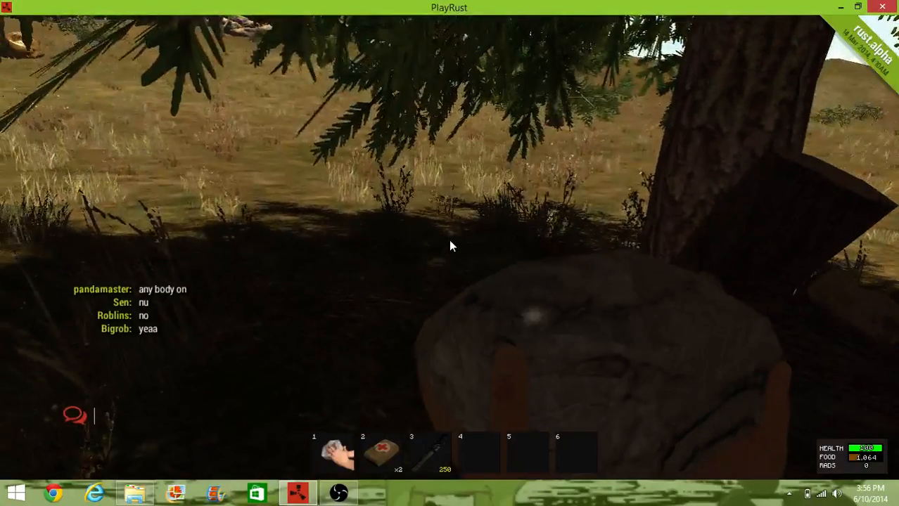
text(o)
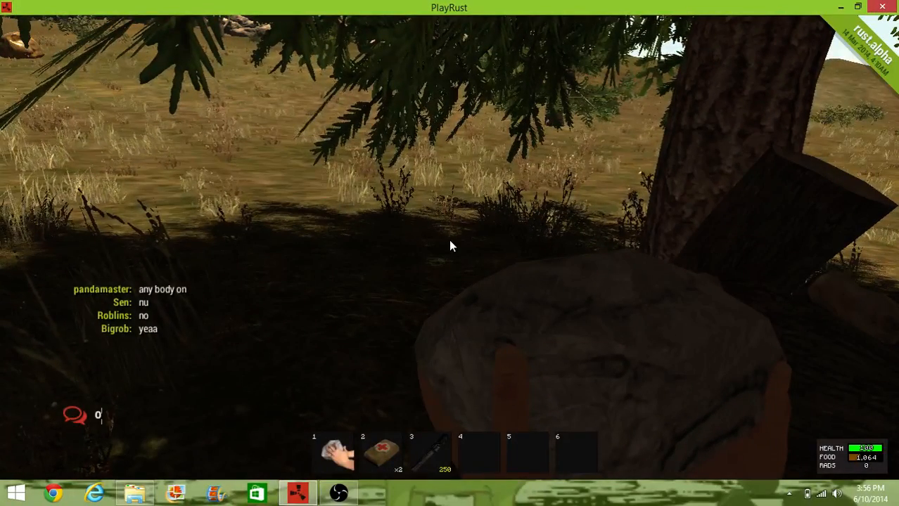
text(hb ok)
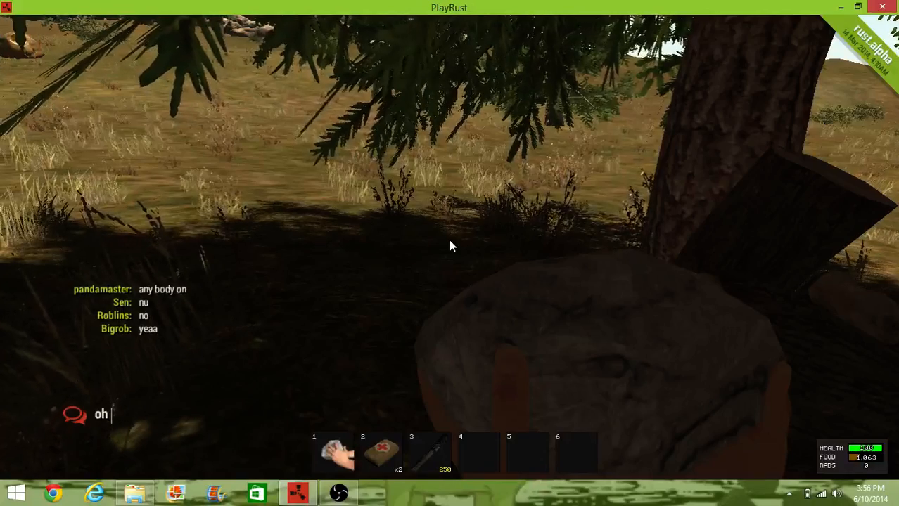
text(ok any)
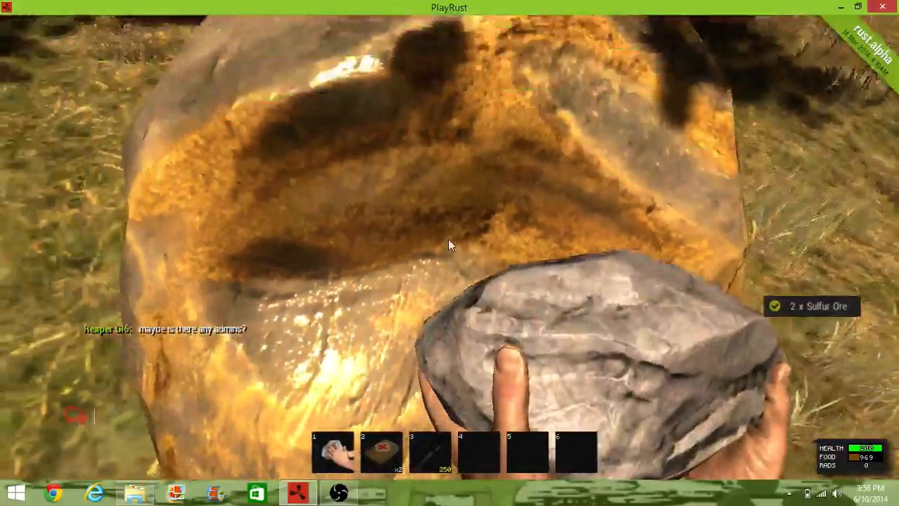
Reply 'idk' in chat while heading to the rock outcrop, then open the inventory
text(idk)
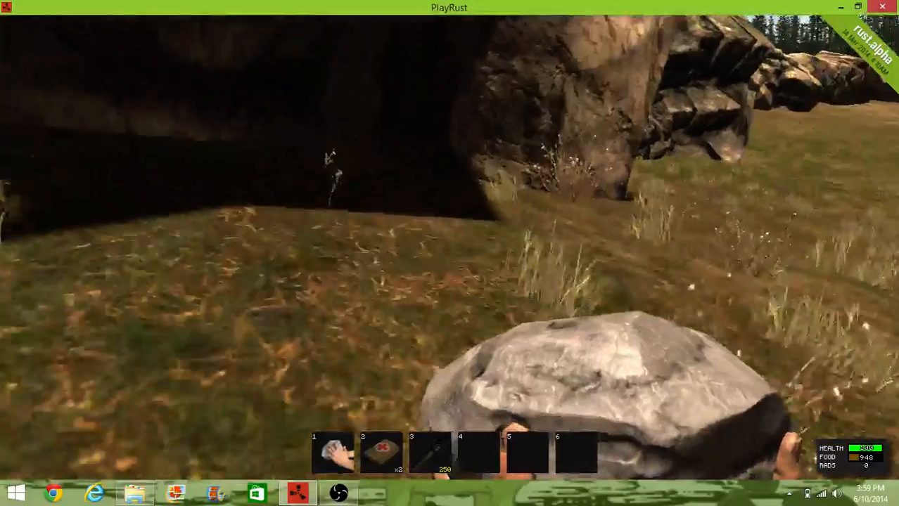
key(tab)
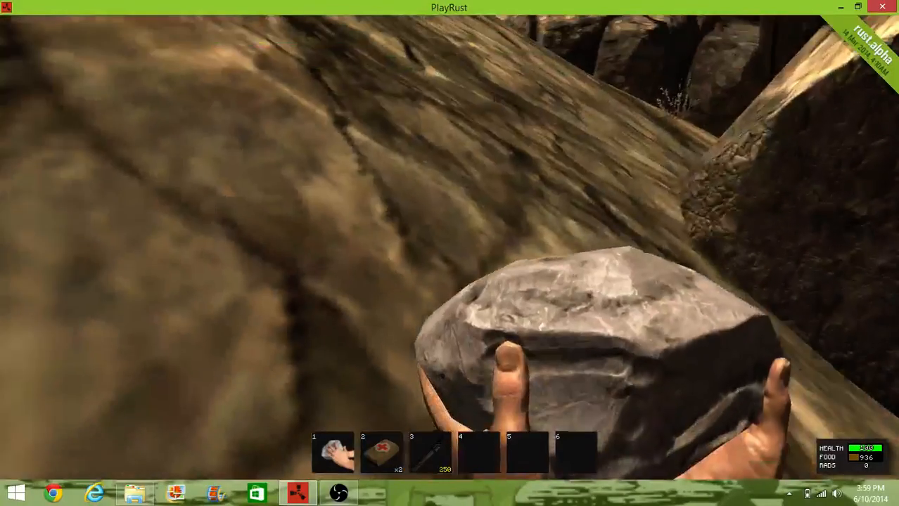
Switch to OBS and confirm recording continues near 6:53 with no dropped frames
click(338, 493)
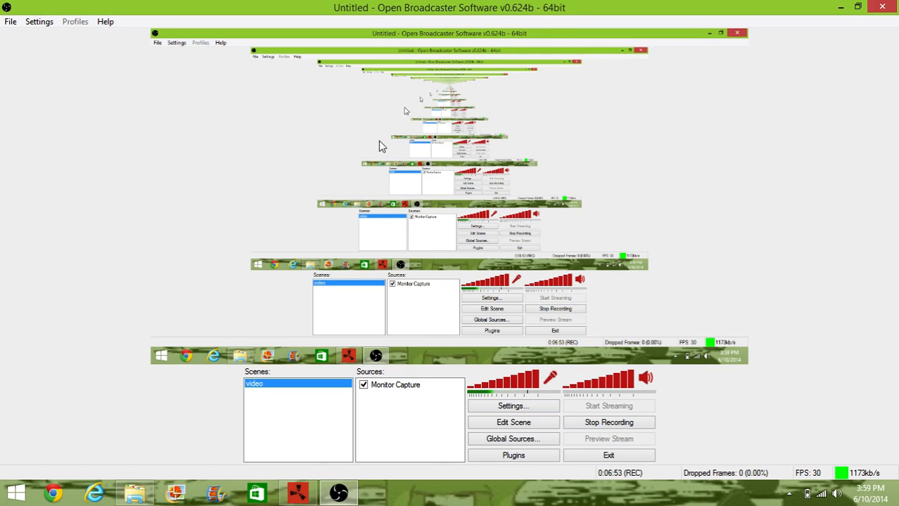
mouse_move(696, 54)
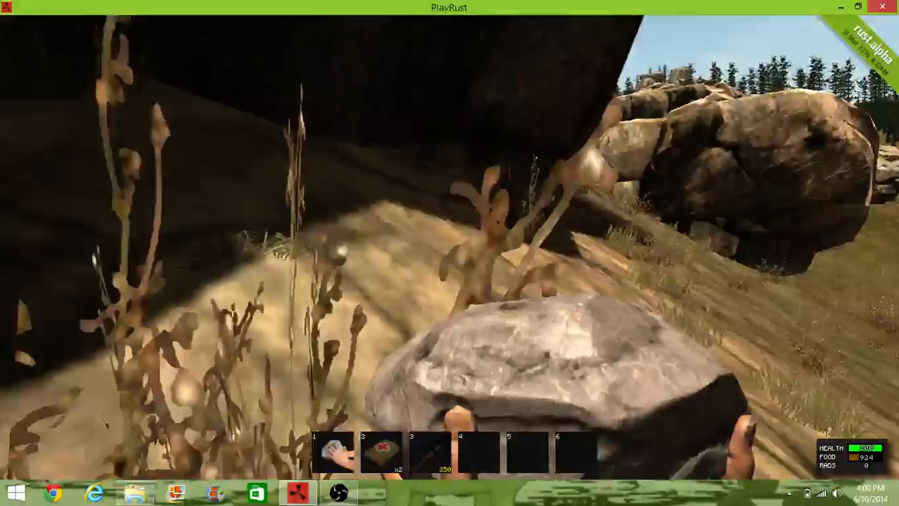
Craft a Stone Hatchet from 5 stones and 10 wood in the Crafting panel
key(tab)
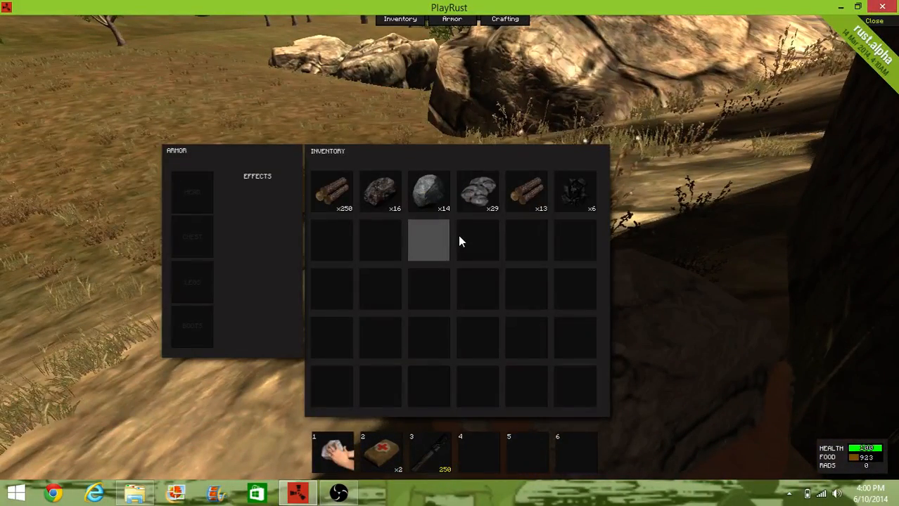
click(504, 19)
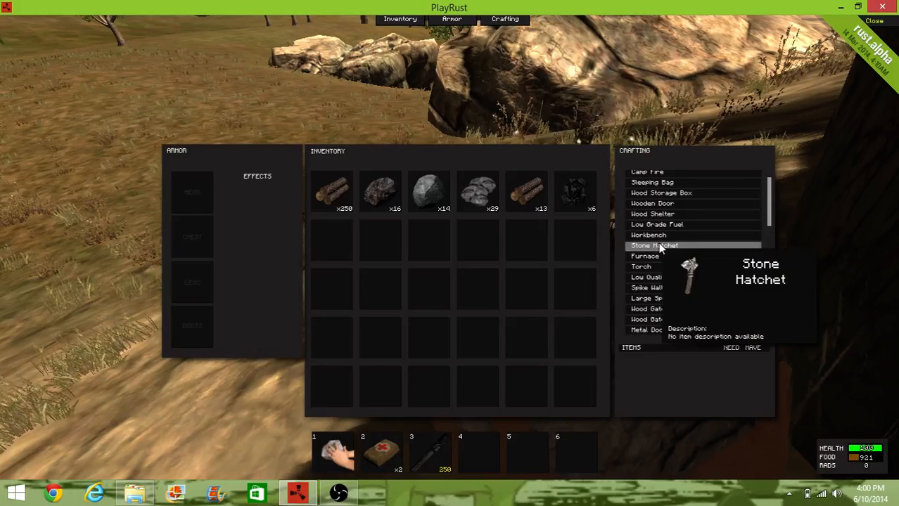
click(654, 245)
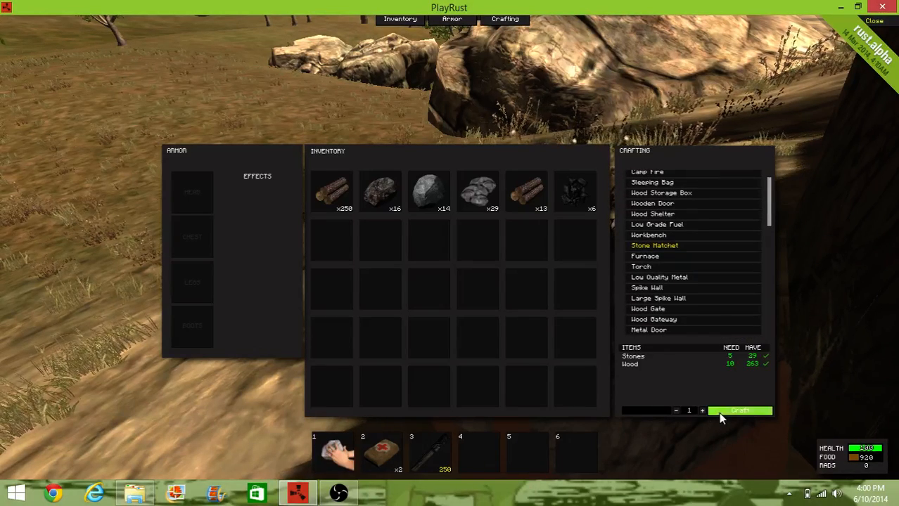
click(740, 411)
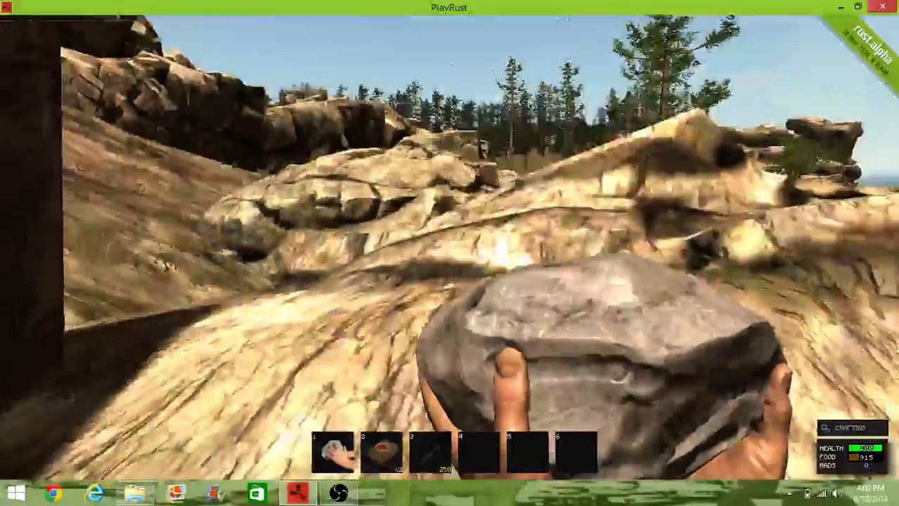
Move the rock into the inventory grid and place the Stone Hatchet in hotbar slot 1
key(tab)
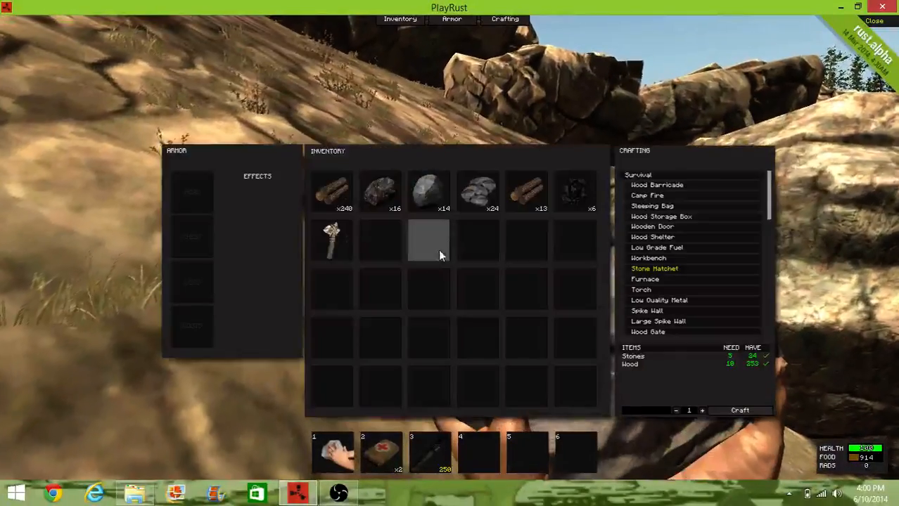
drag(331, 239, 331, 383)
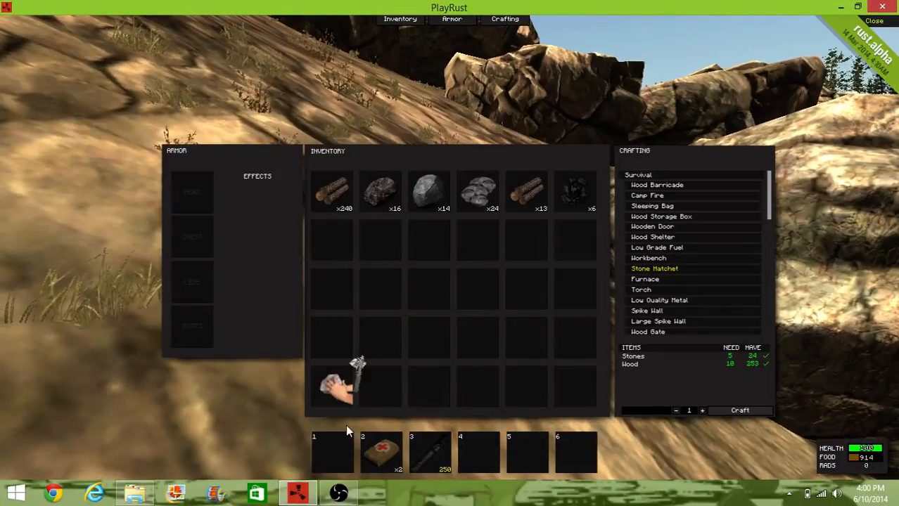
drag(355, 376, 332, 452)
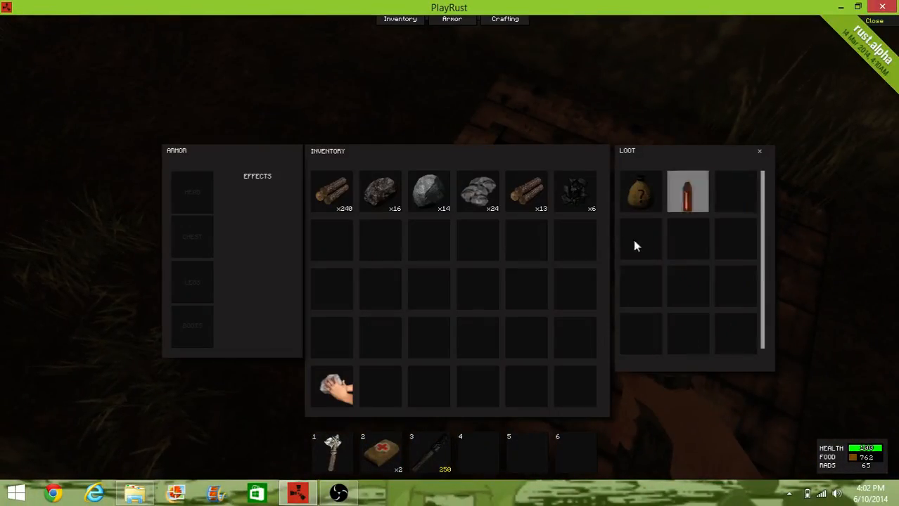
Drag the question-mark bag from the loot container into hotbar slot 6
drag(687, 191, 575, 240)
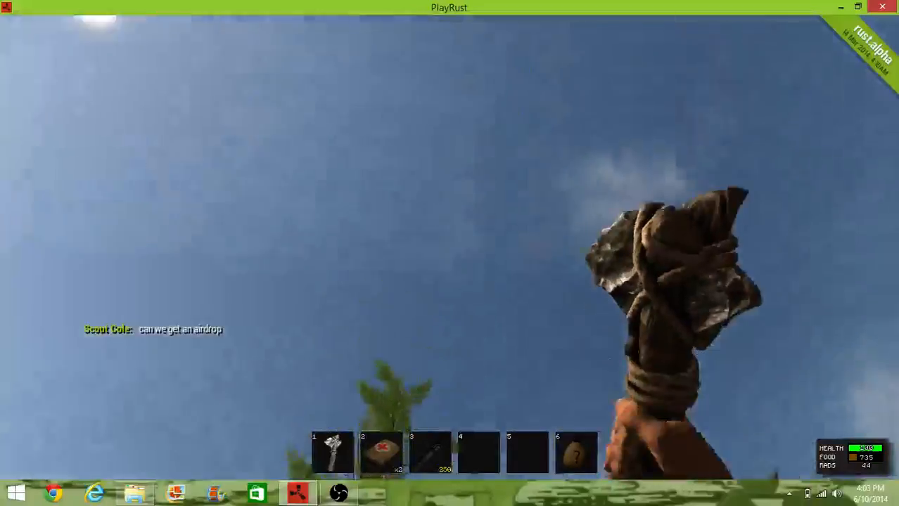
mouse_move(449, 253)
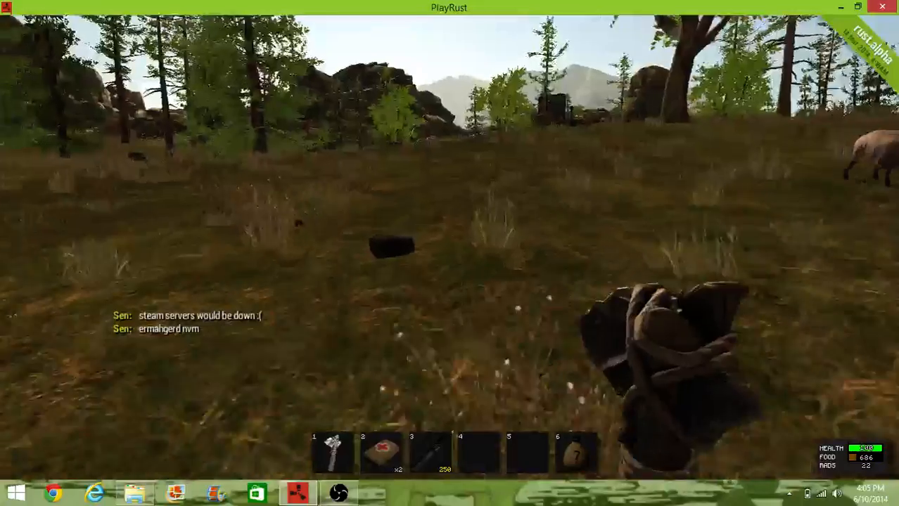
Open the inventory while running through the canyon rocks with the hatchet
key(tab)
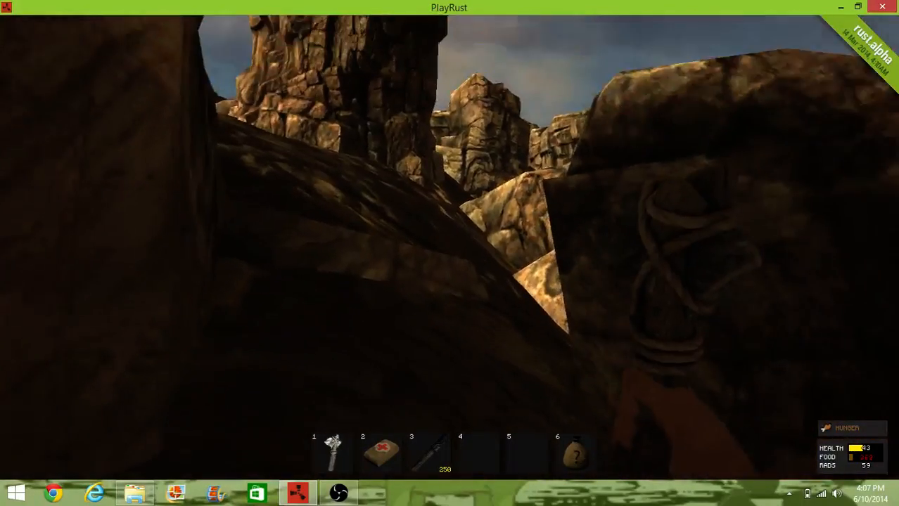
Open chat to reply to players discussing how friendly the server is
key(tab)
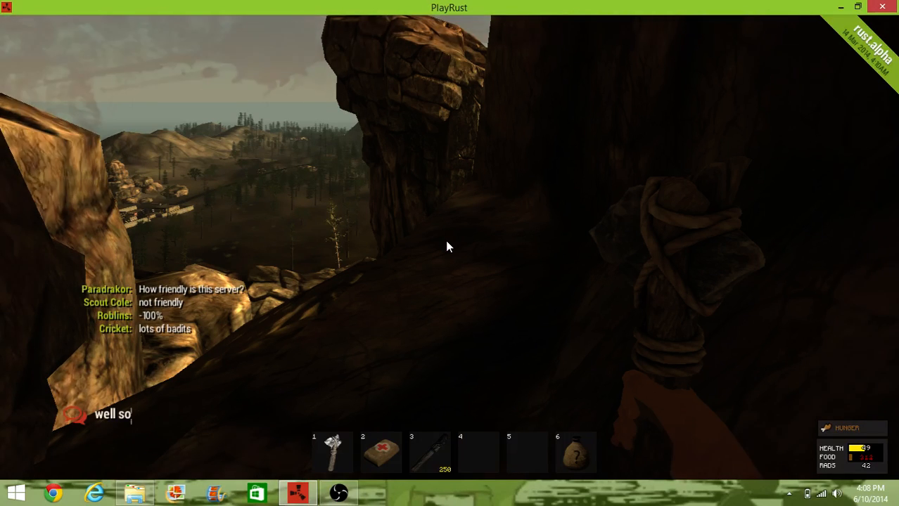
Send the chat message before heading to the house's loot container
key(enter)
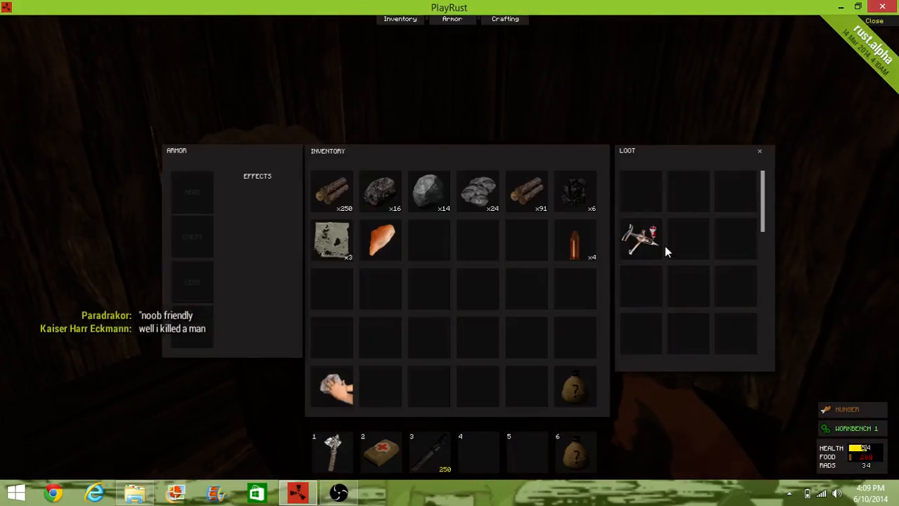
Close the inventory and loot panels to return to the dark house interior
key(Escape)
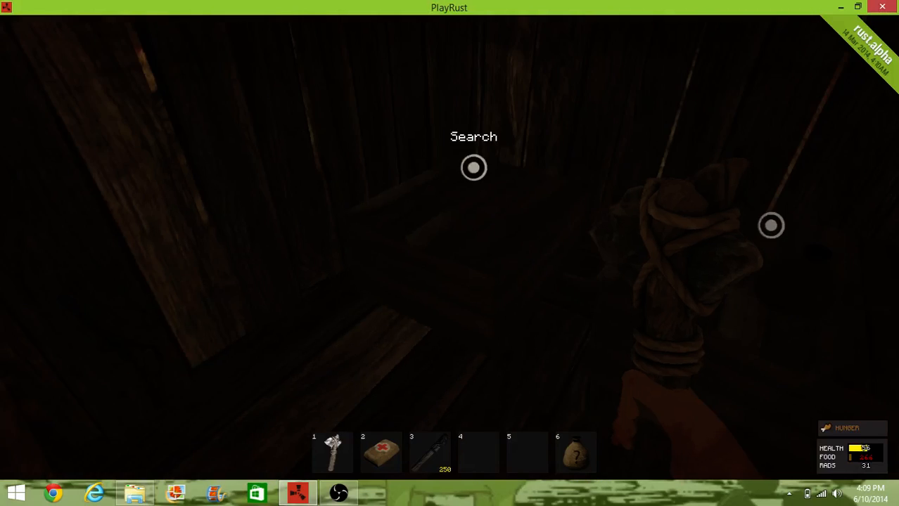
Search the container, move items between inventory and loot, and take the weapon
click(473, 167)
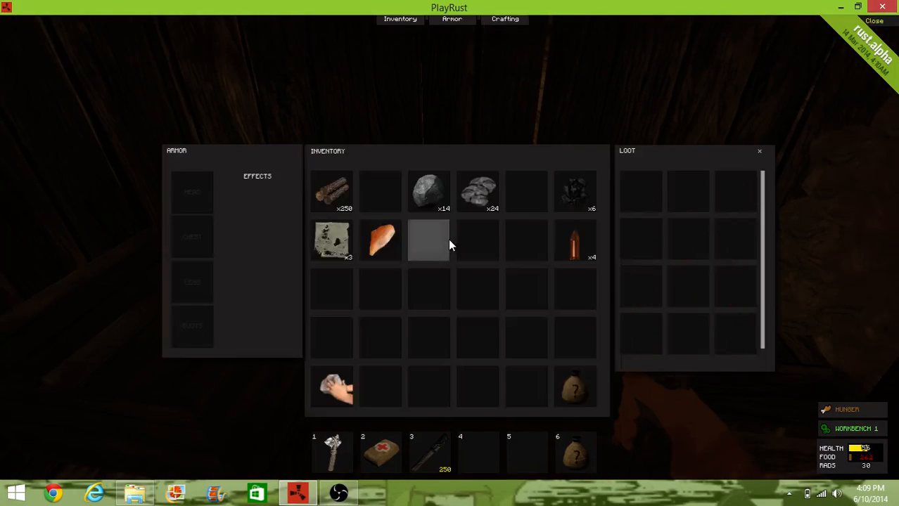
drag(428, 239, 640, 239)
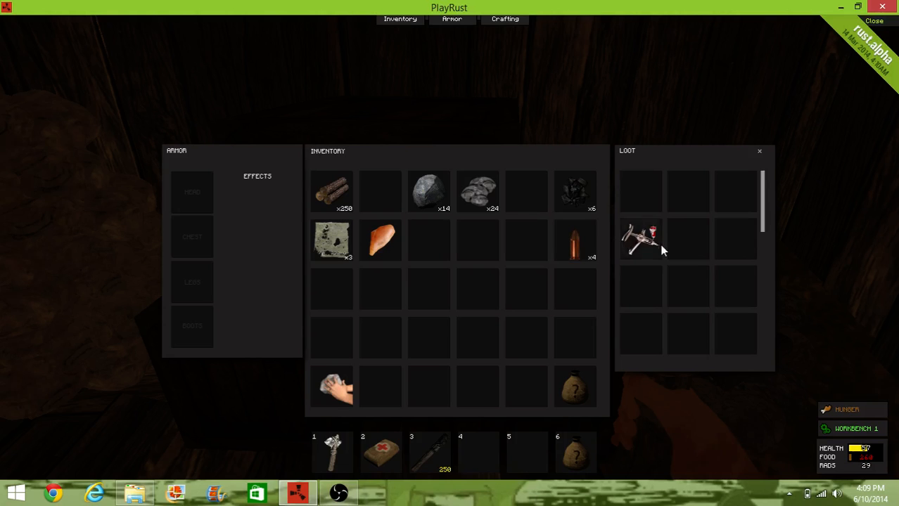
click(872, 20)
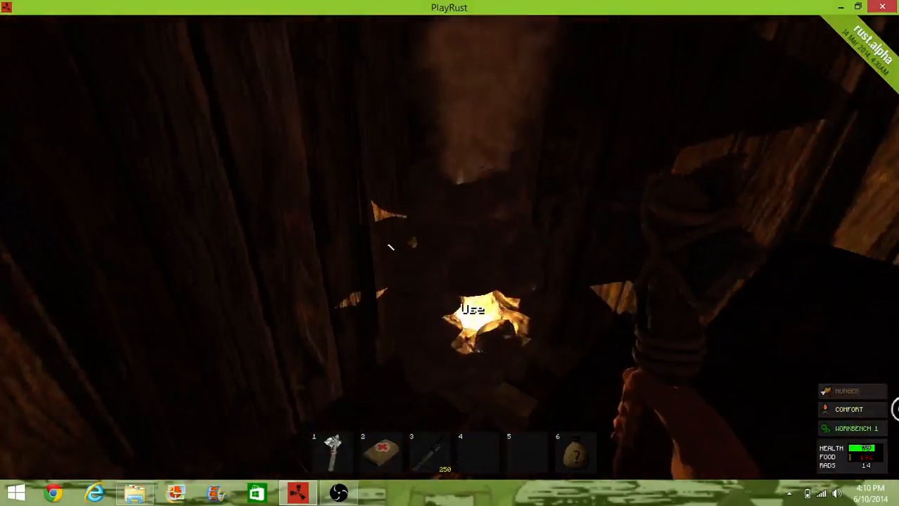
Grab the cooked meat and charcoal from the campfire and eat the meat
click(473, 310)
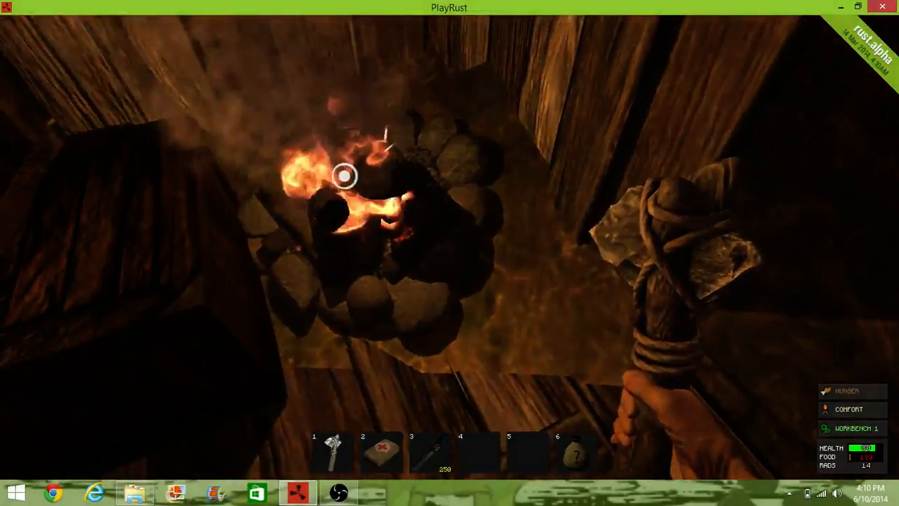
click(345, 176)
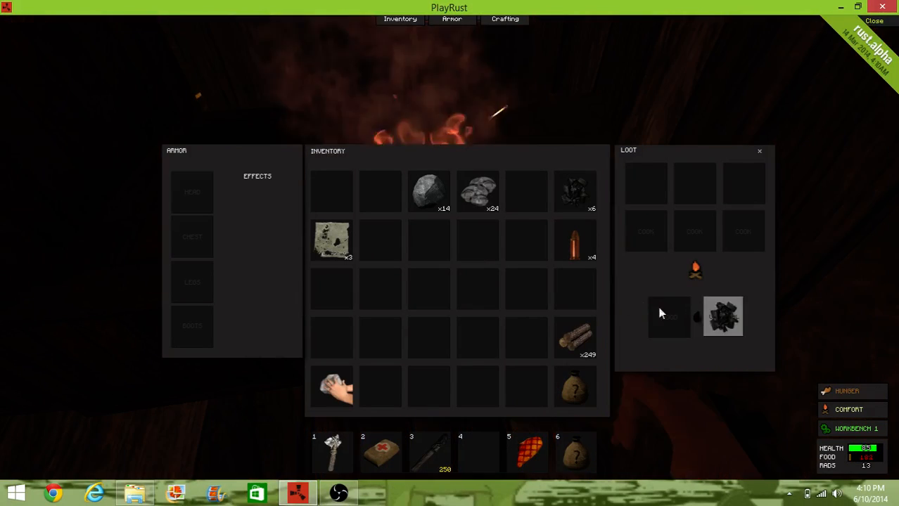
key(tab)
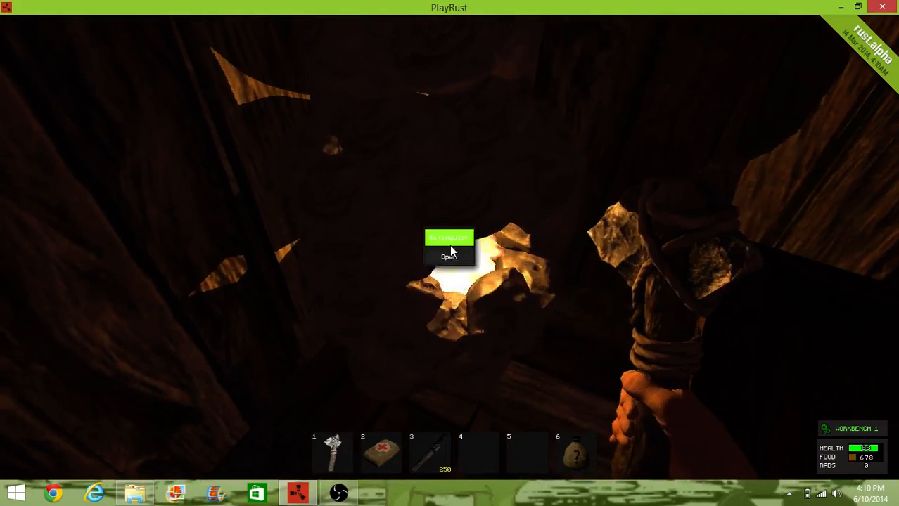
Pull the smelted metal fragments and extra charcoal from the furnace into the inventory
click(449, 257)
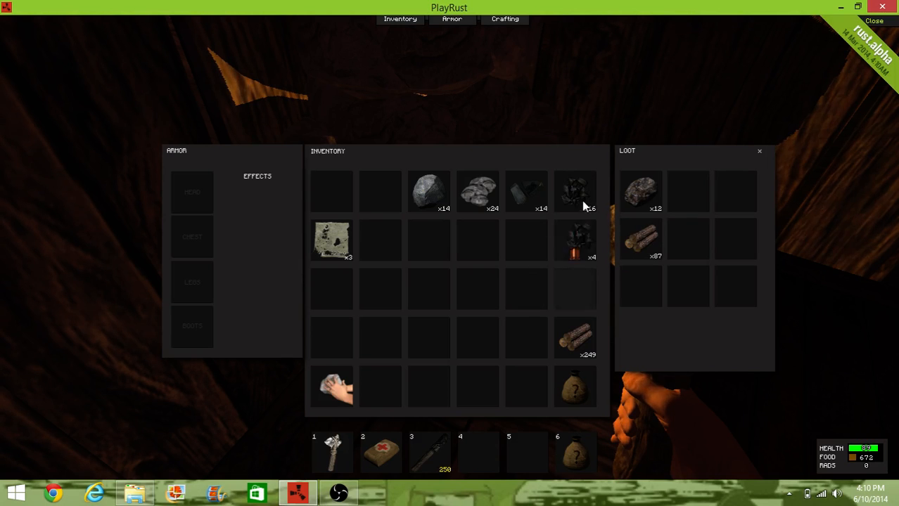
key(tab)
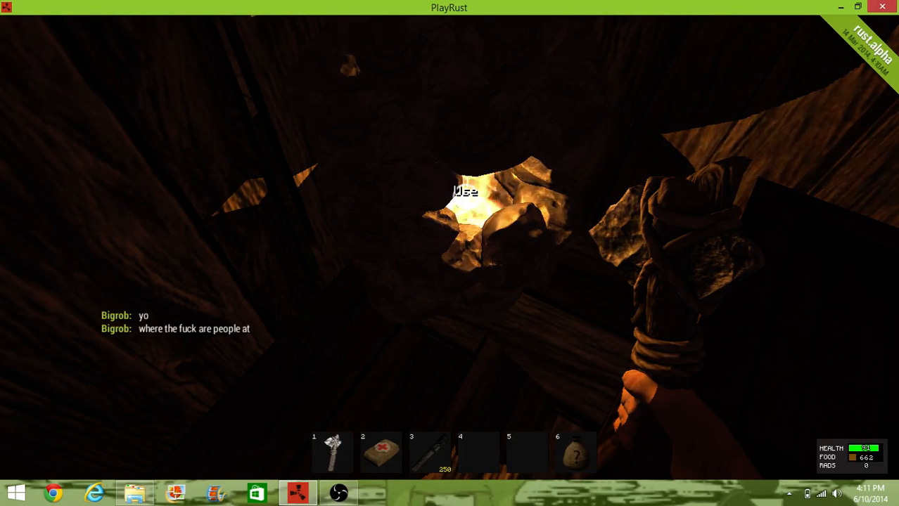
Post the 'idk' chat reply and face the glowing furnace again
text(id)
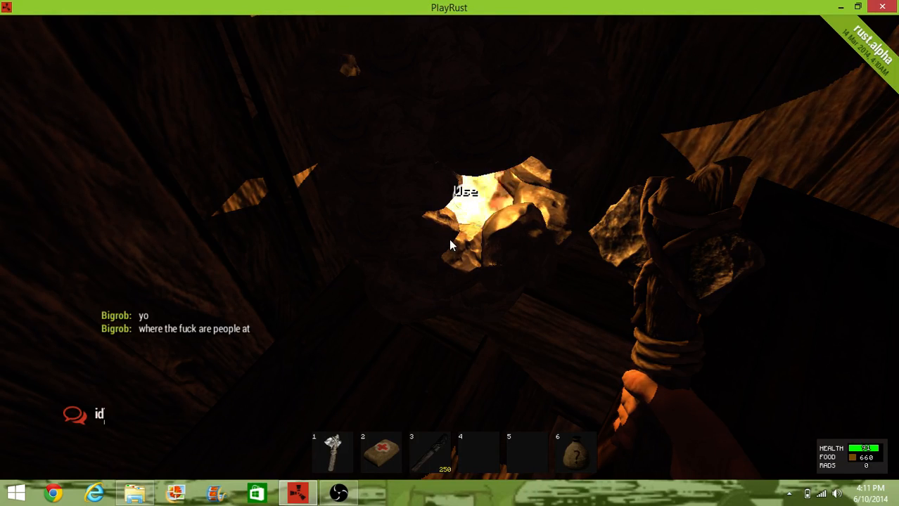
key(enter)
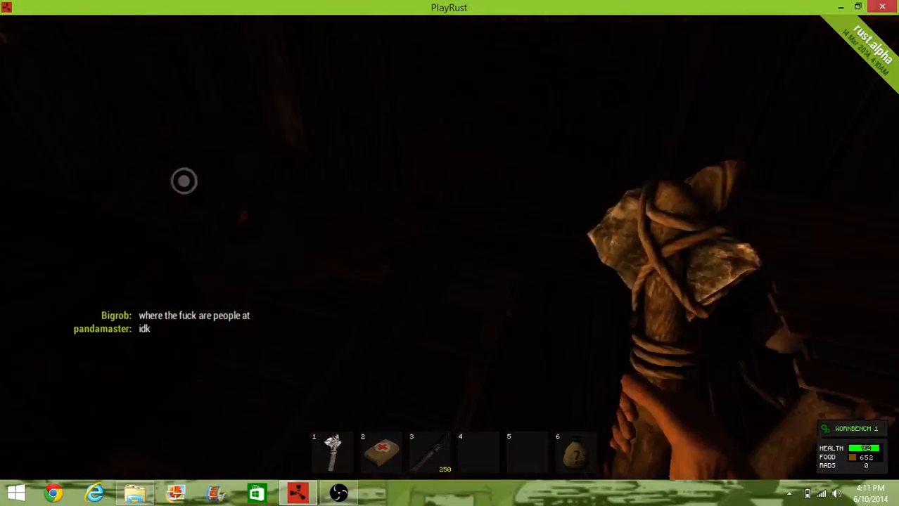
key(Tab)
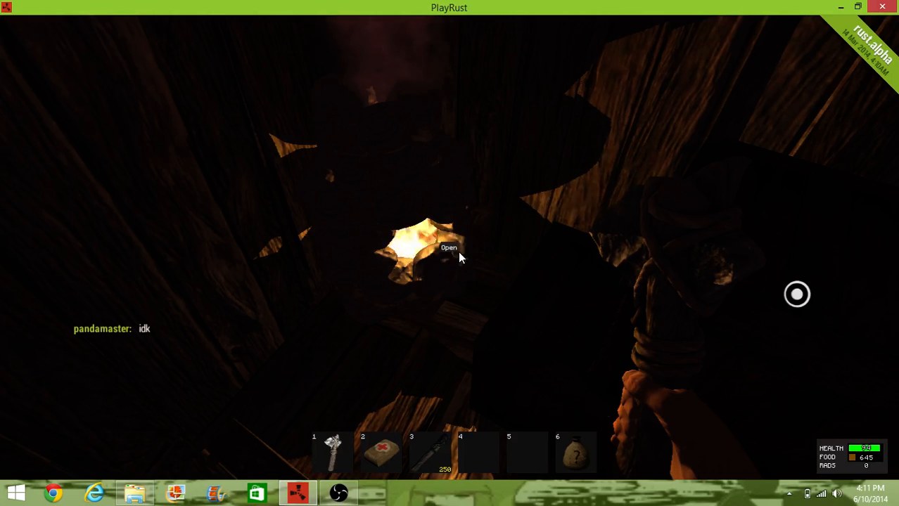
Move the furnace's metal ore, charcoal and 85 wood into the inventory
click(449, 247)
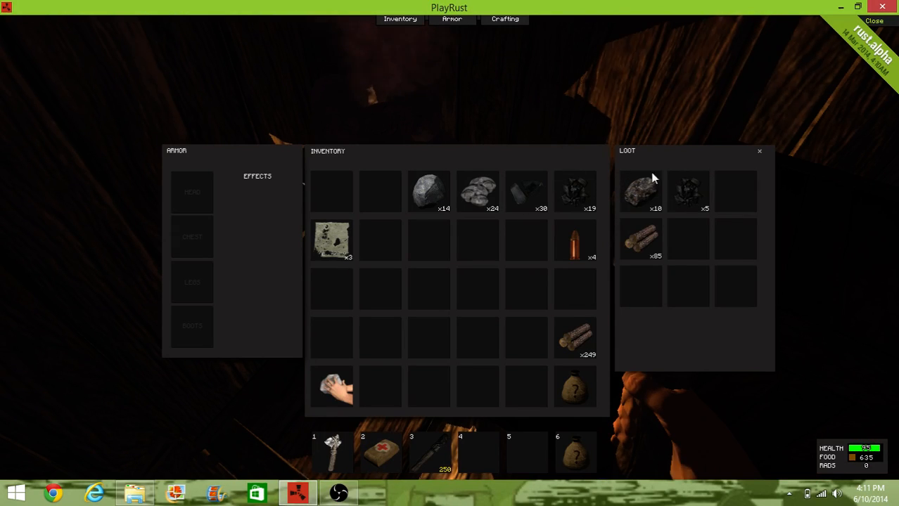
drag(688, 191, 574, 288)
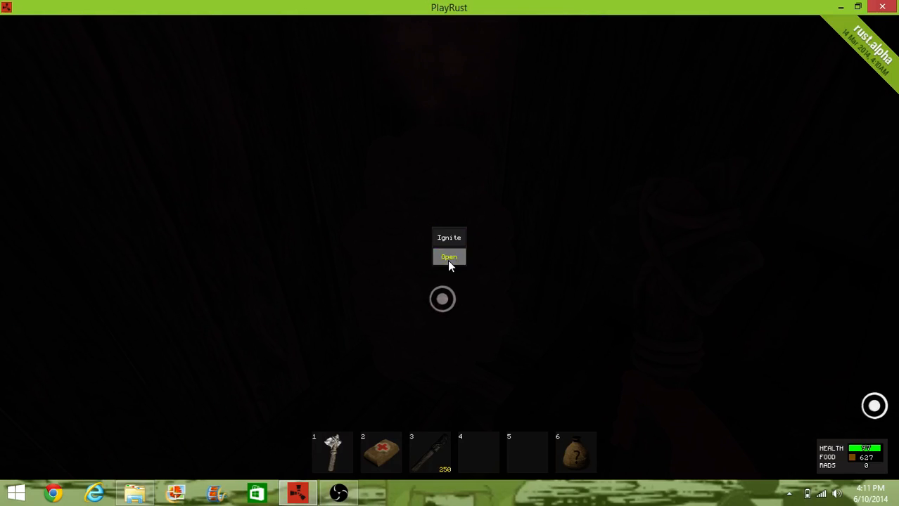
click(449, 257)
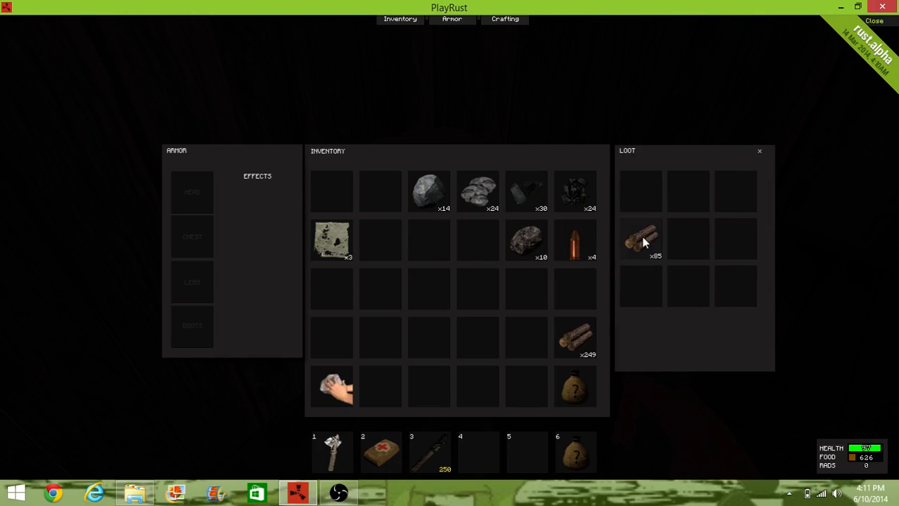
drag(640, 239, 575, 289)
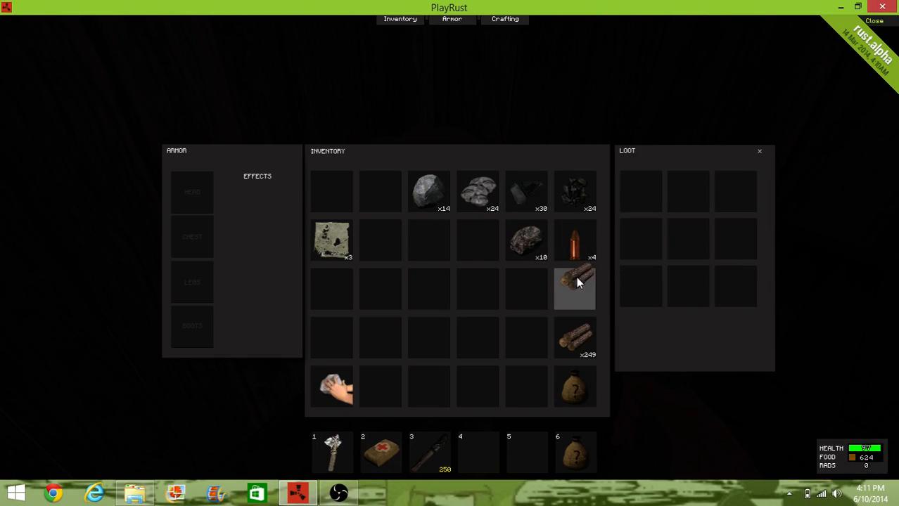